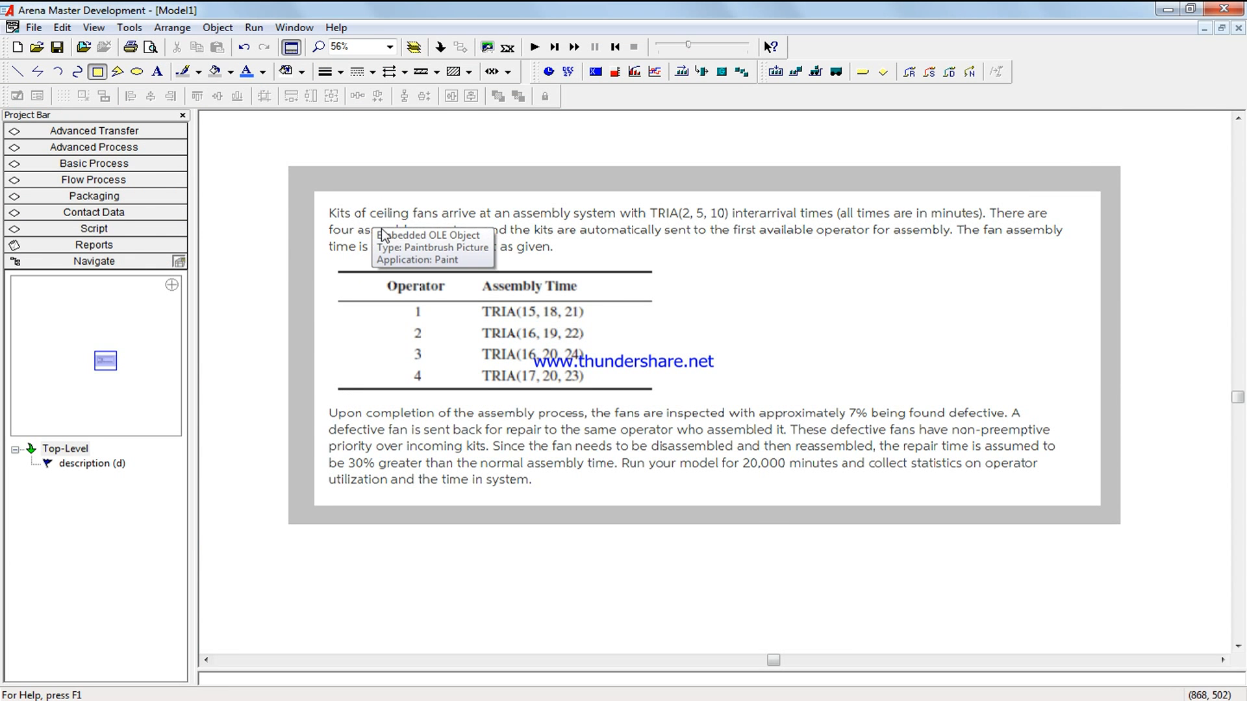
mouse_move(649, 592)
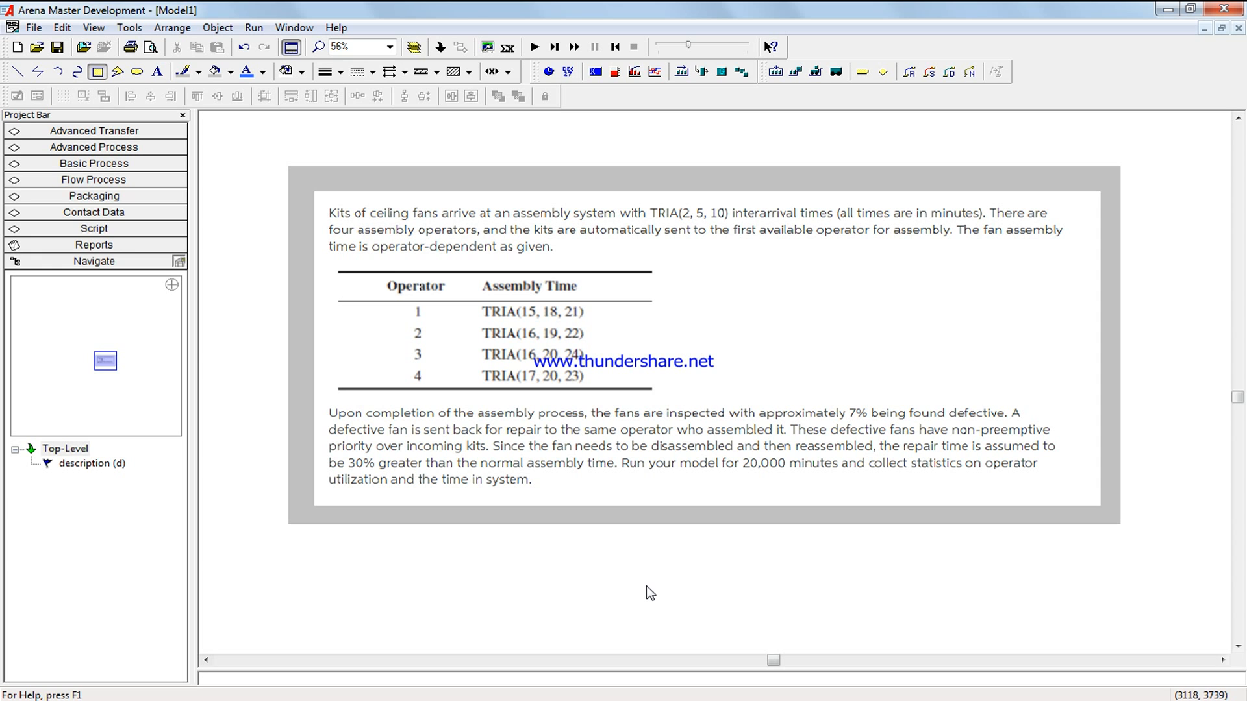
mouse_move(650, 593)
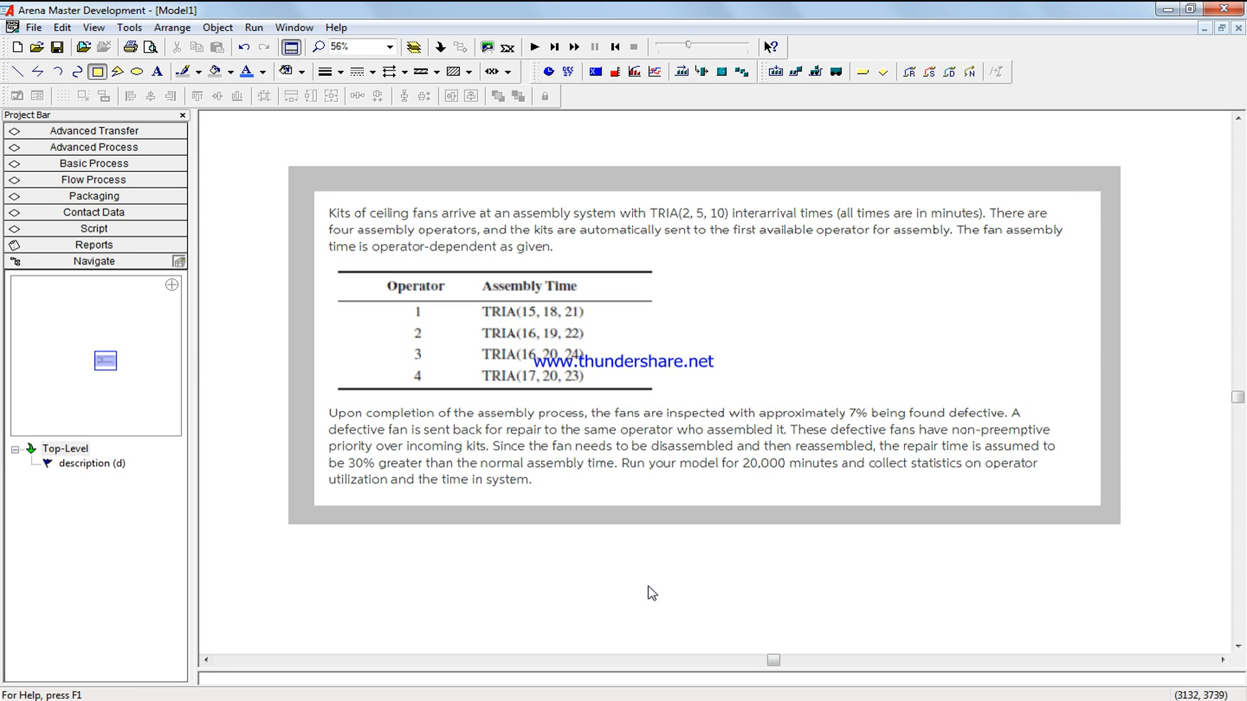
mouse_move(646, 591)
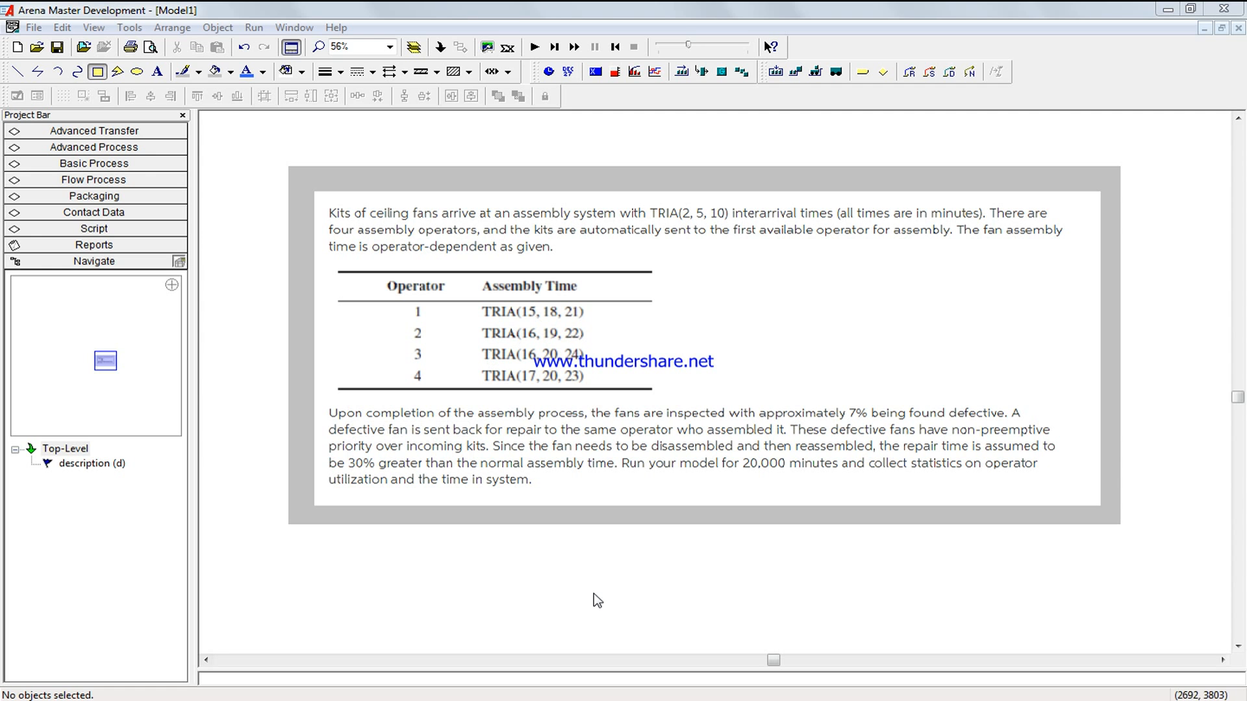
mouse_move(830, 600)
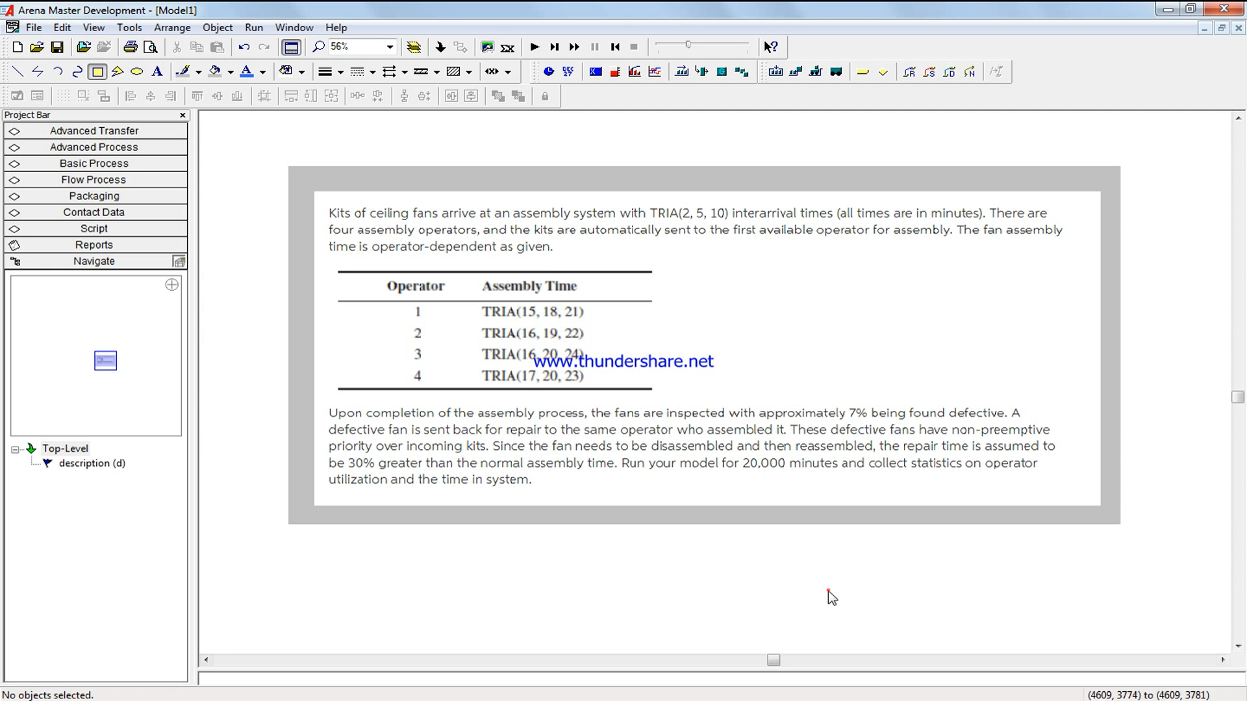
mouse_move(555, 566)
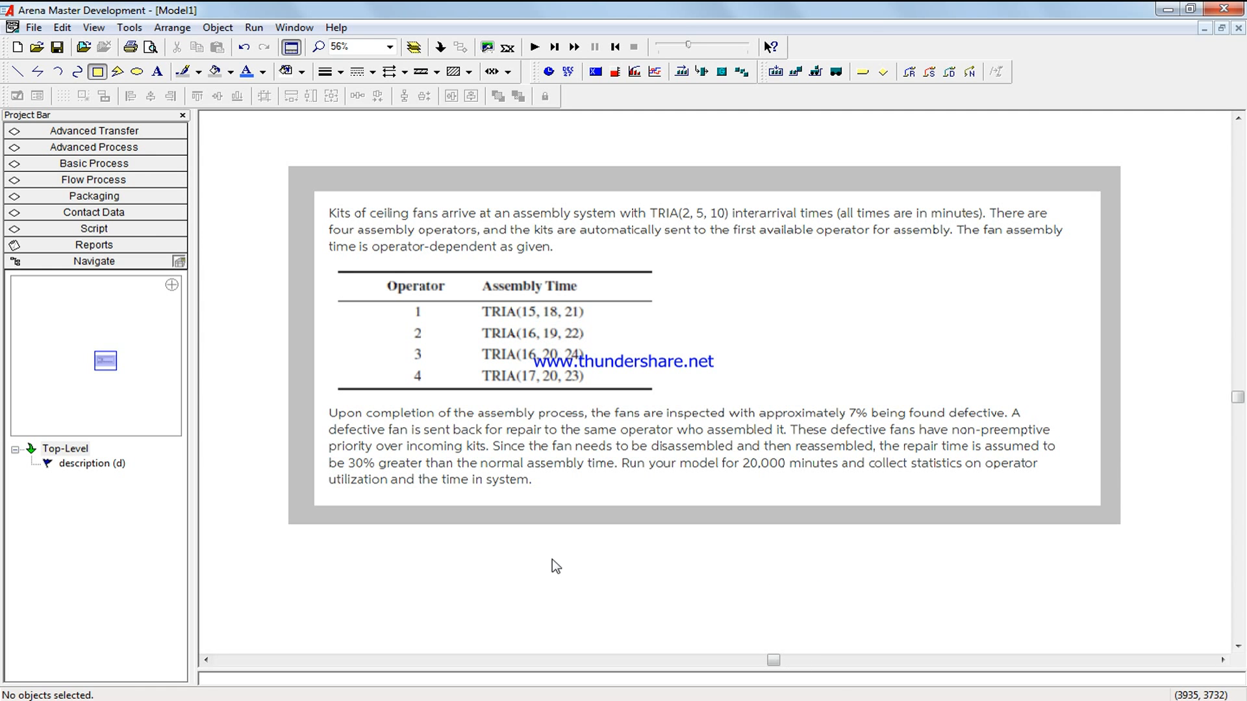
mouse_move(574, 608)
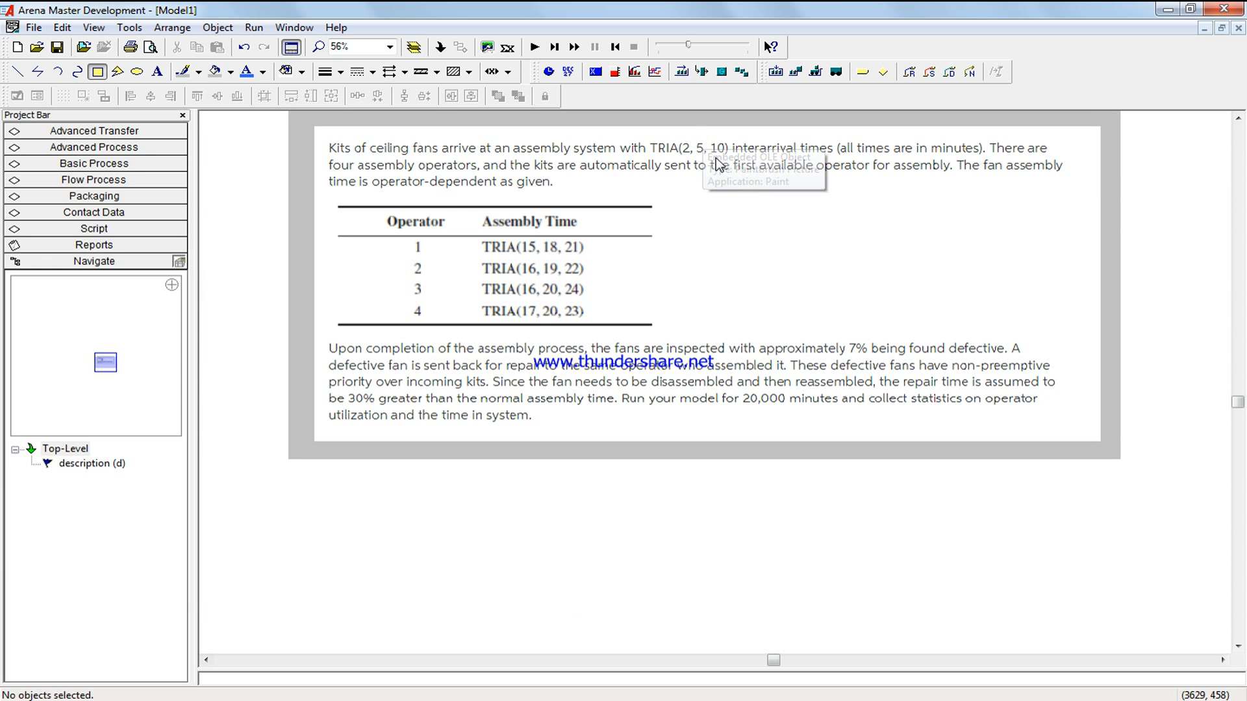
mouse_move(685, 169)
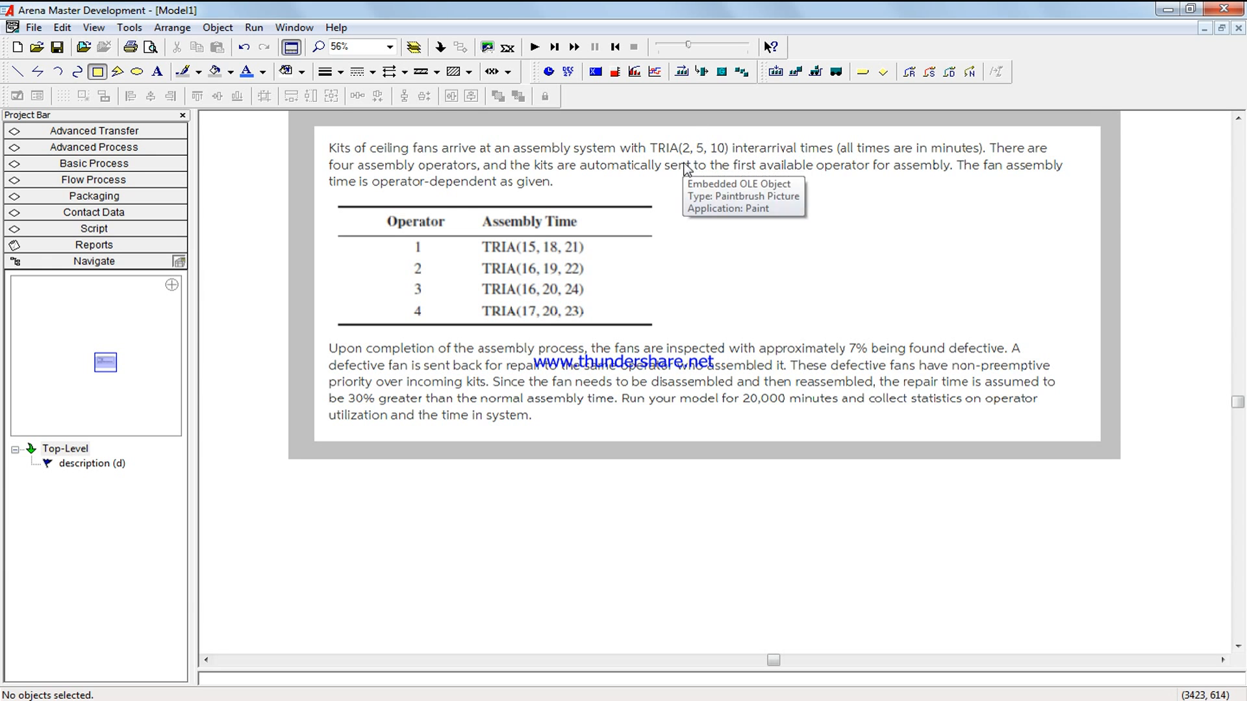
mouse_move(937, 172)
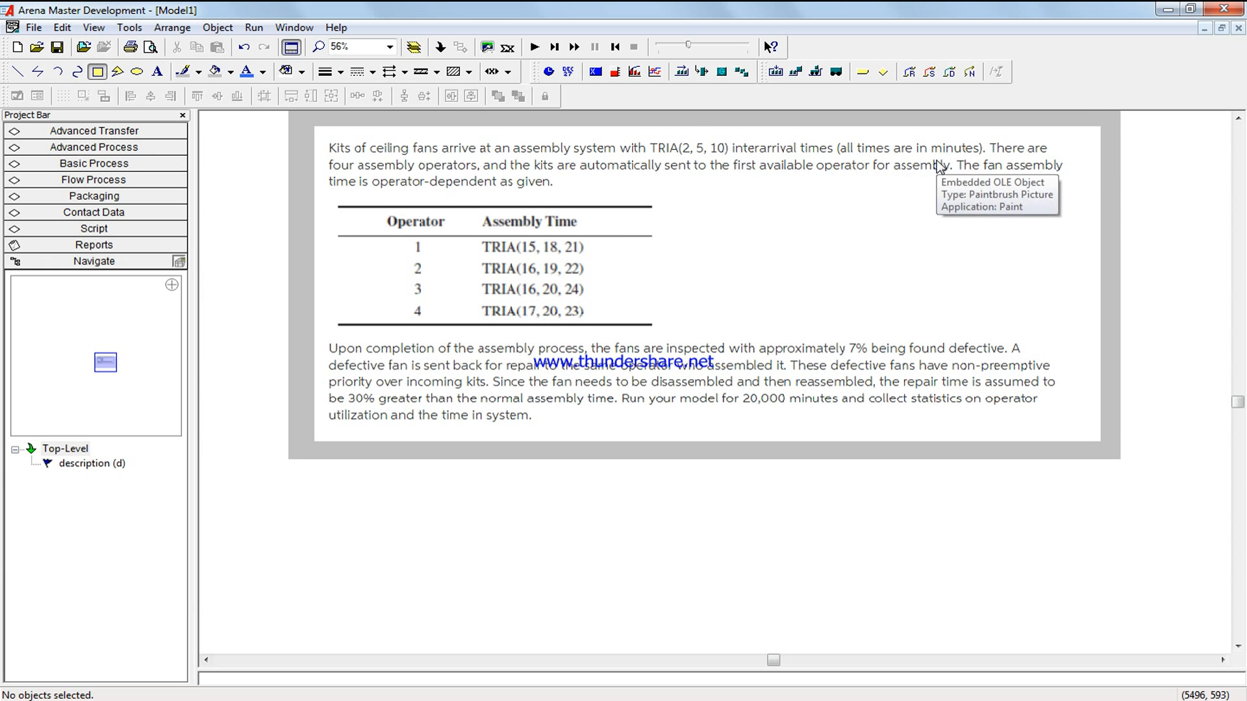